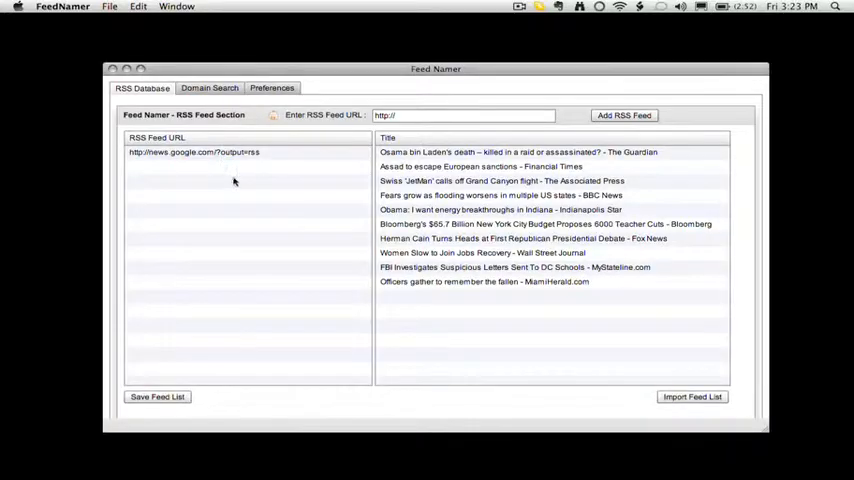
mouse_move(294, 249)
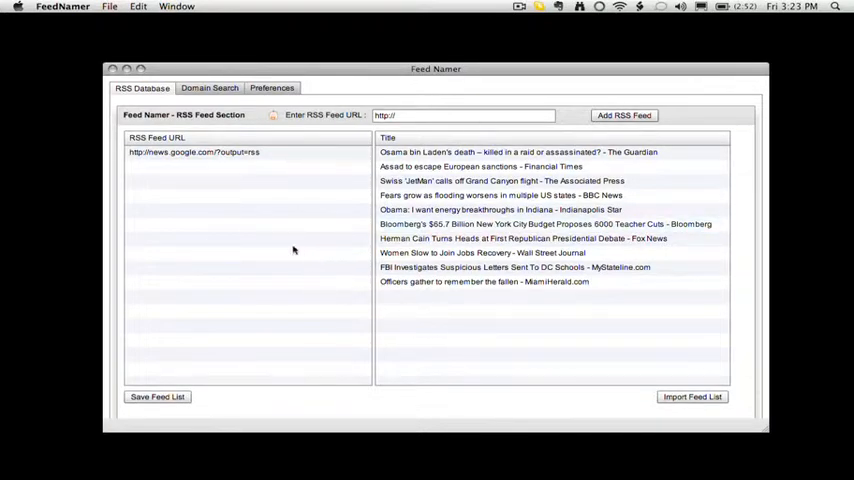
left_click(194, 152)
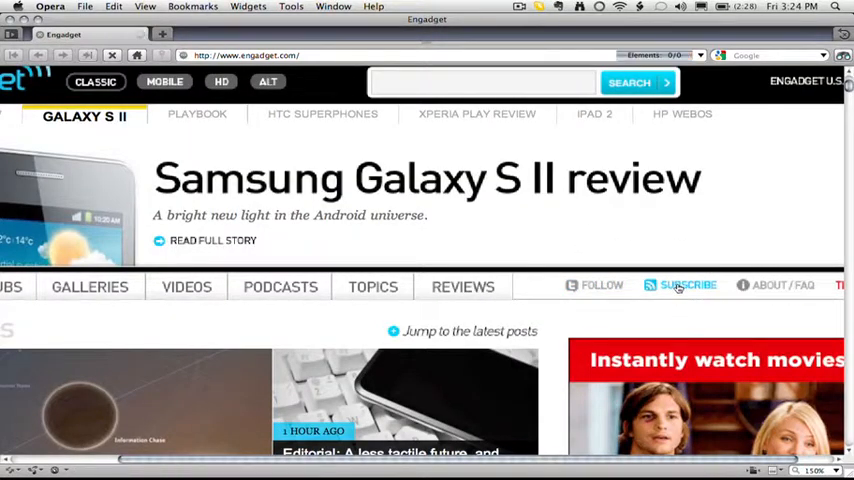
left_click(688, 285)
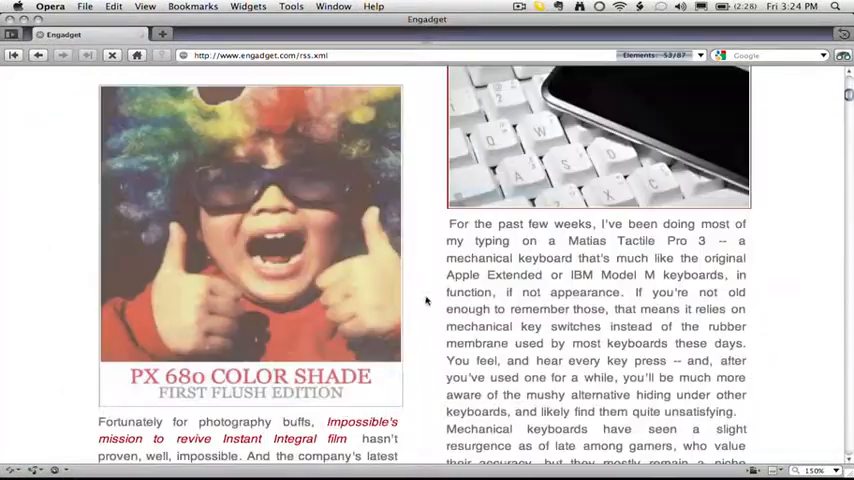
left_click(111, 55)
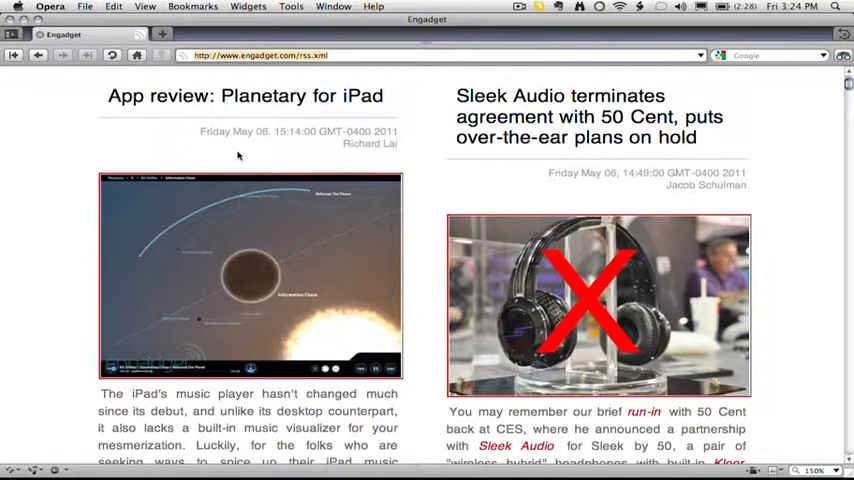
mouse_move(200, 96)
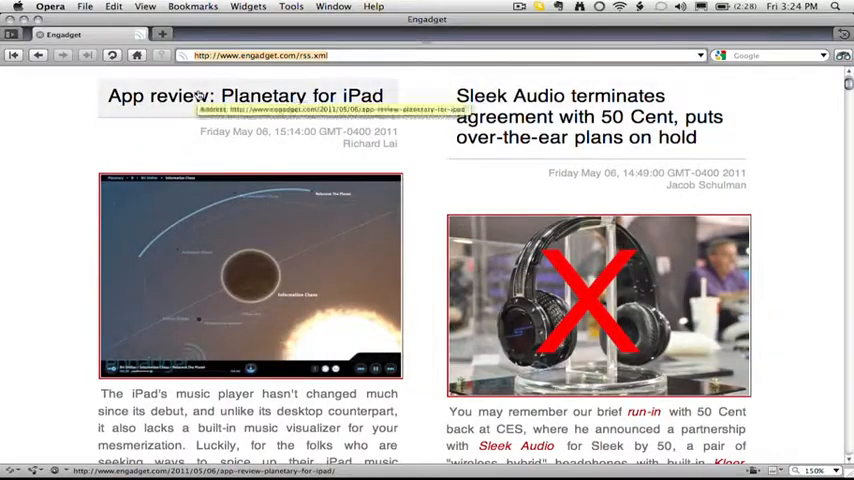
mouse_move(550, 120)
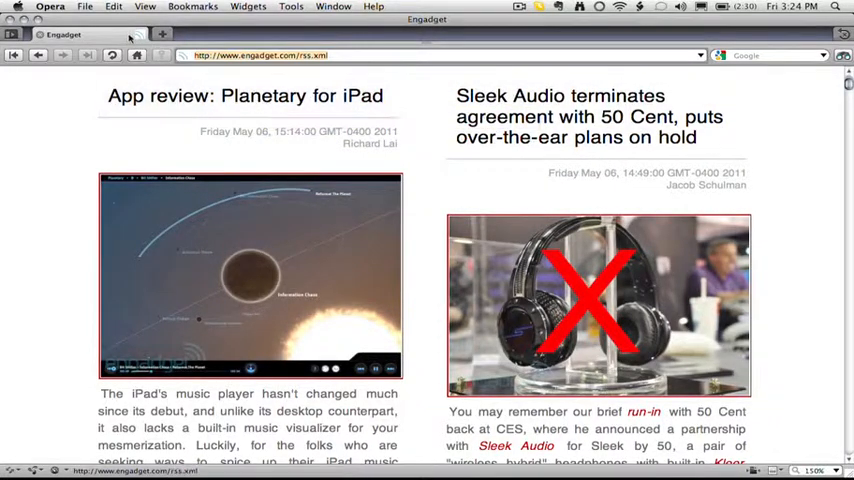
right_click(260, 55)
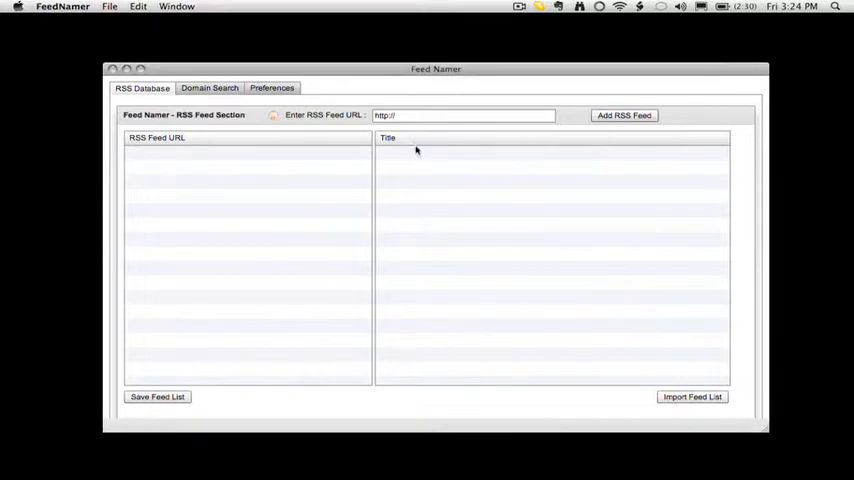
type("http://www.engadget.com/rss.xml")
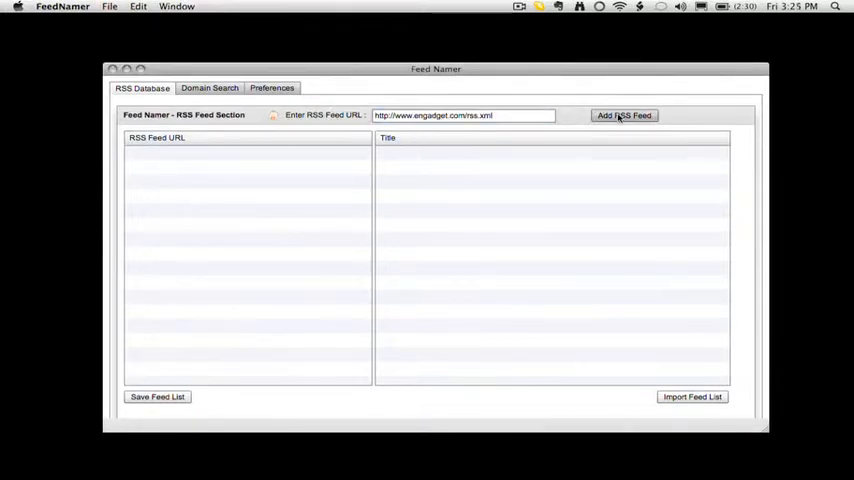
left_click(623, 115)
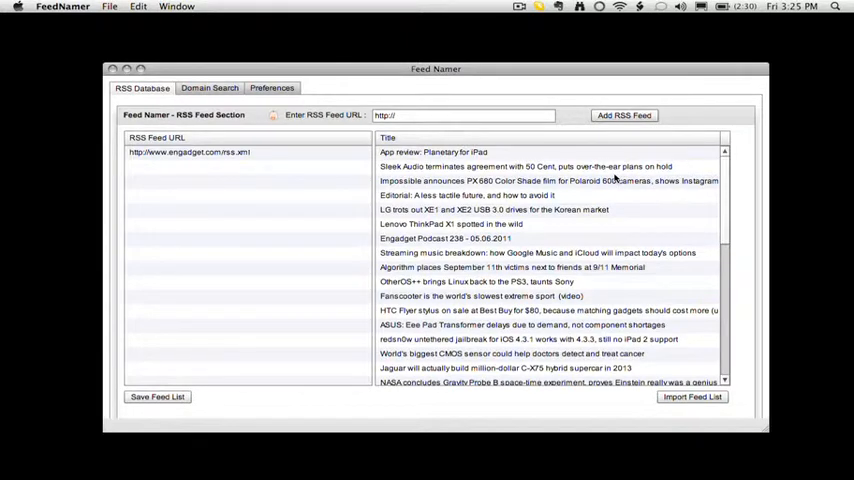
left_click(537, 252)
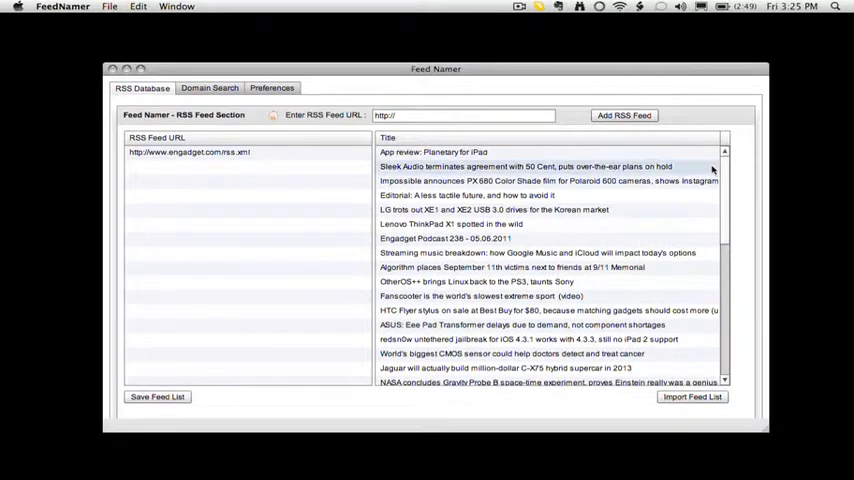
left_click(272, 88)
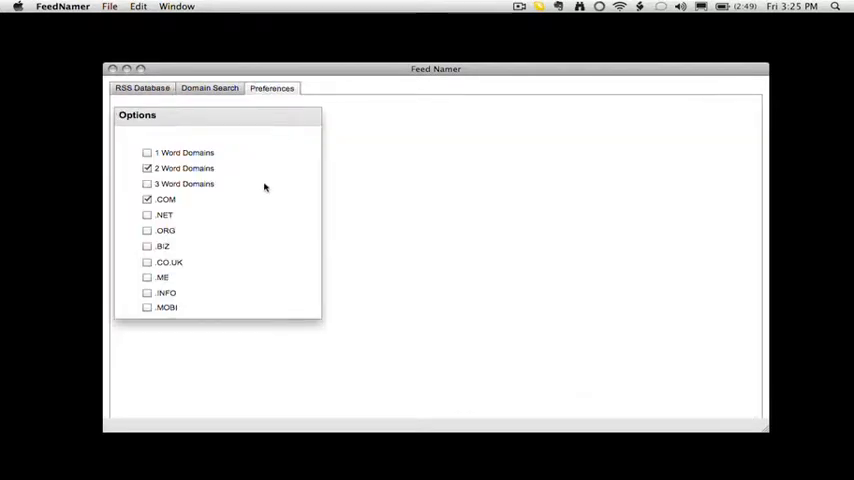
mouse_move(263, 184)
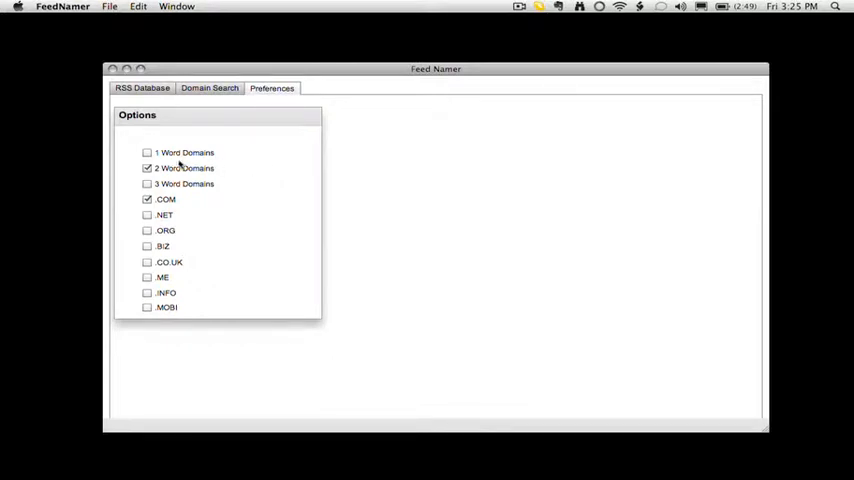
left_click(147, 152)
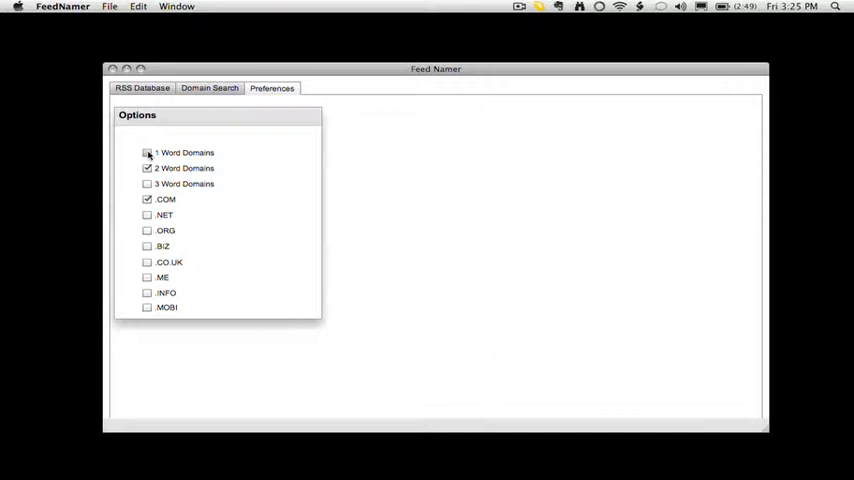
left_click(147, 152)
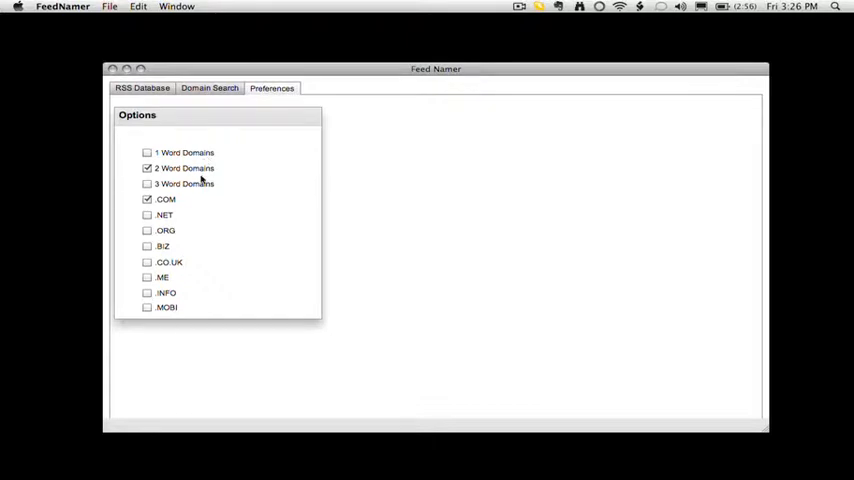
left_click(209, 88)
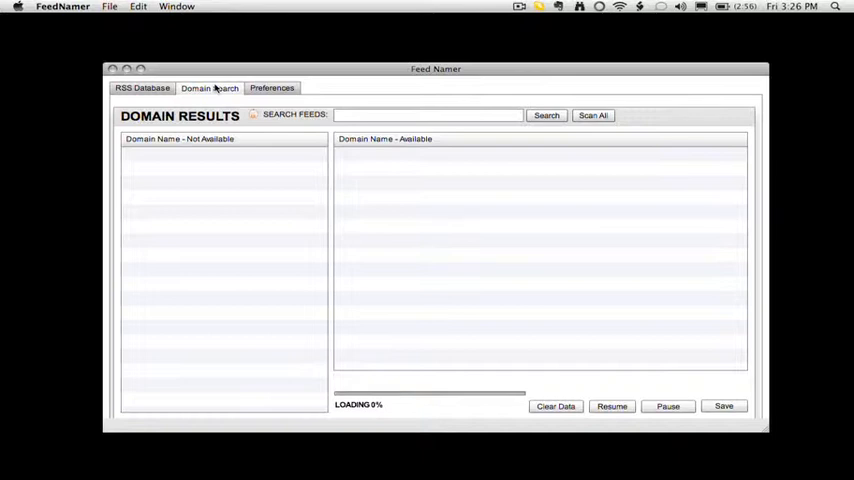
- Run Scan All on the Domain Search tab to find two-word .com names
left_click(428, 114)
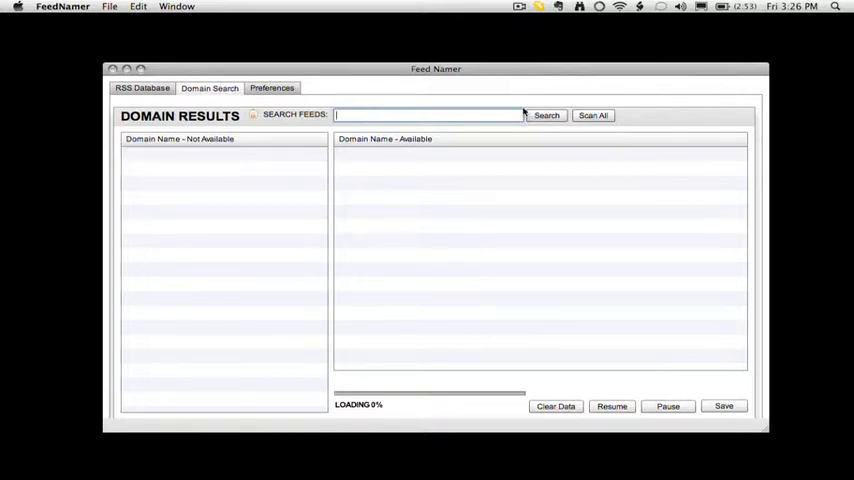
left_click(592, 115)
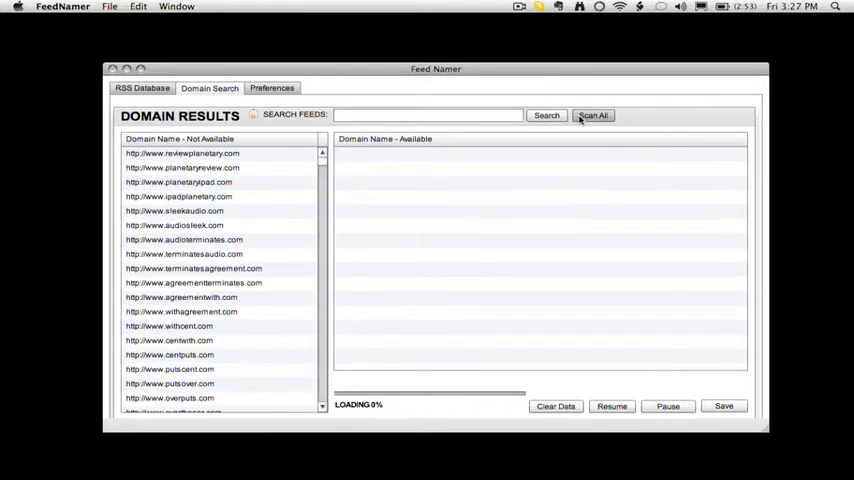
left_click(593, 115)
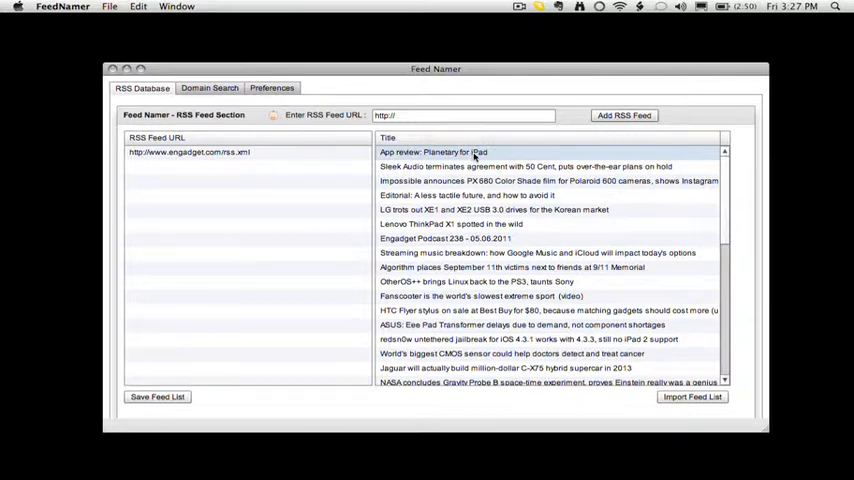
- Select planetaryreview.com in the Domain Search tab's Available list
left_click(209, 88)
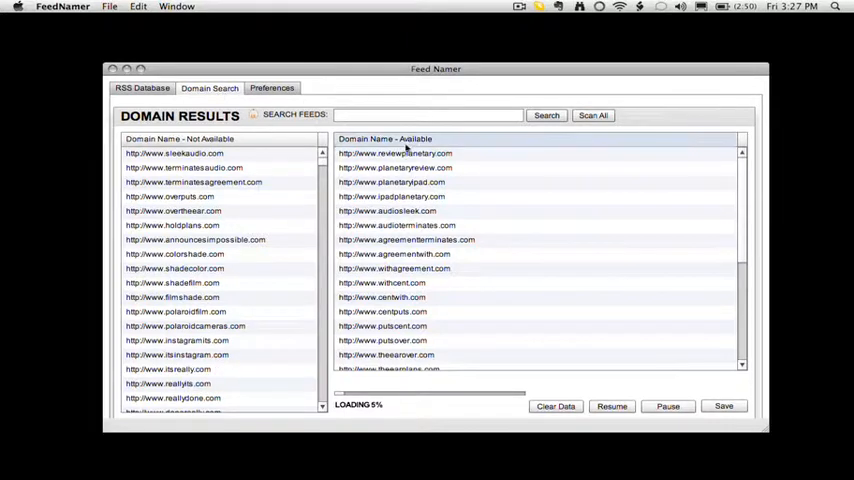
left_click(395, 167)
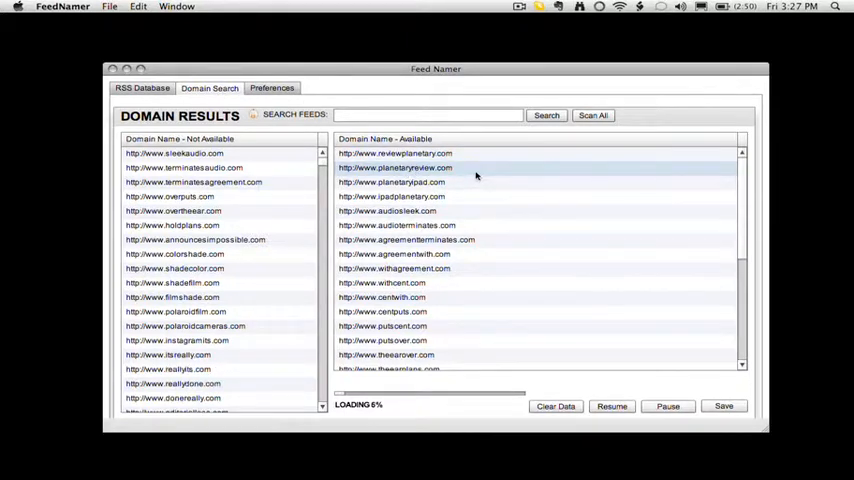